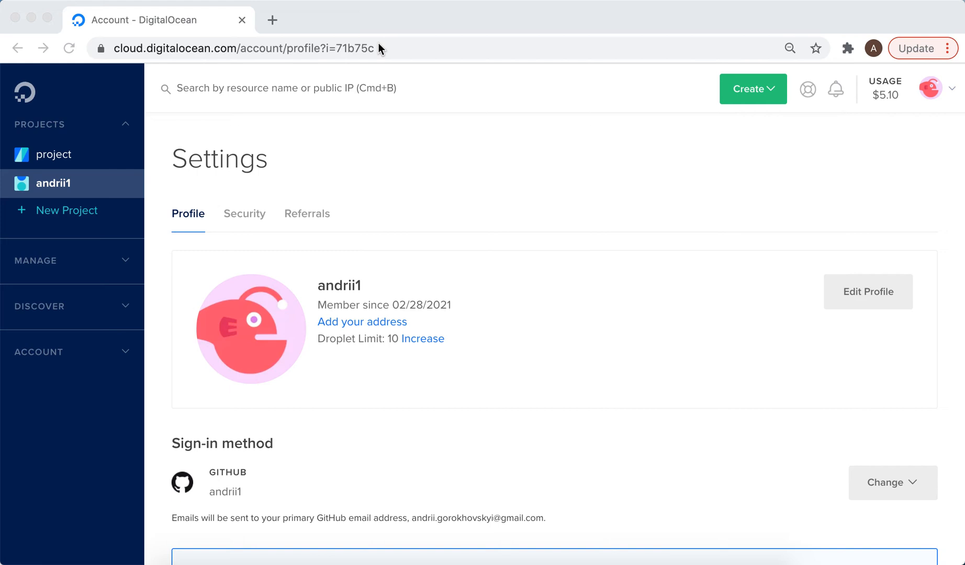
mouse_move(405, 152)
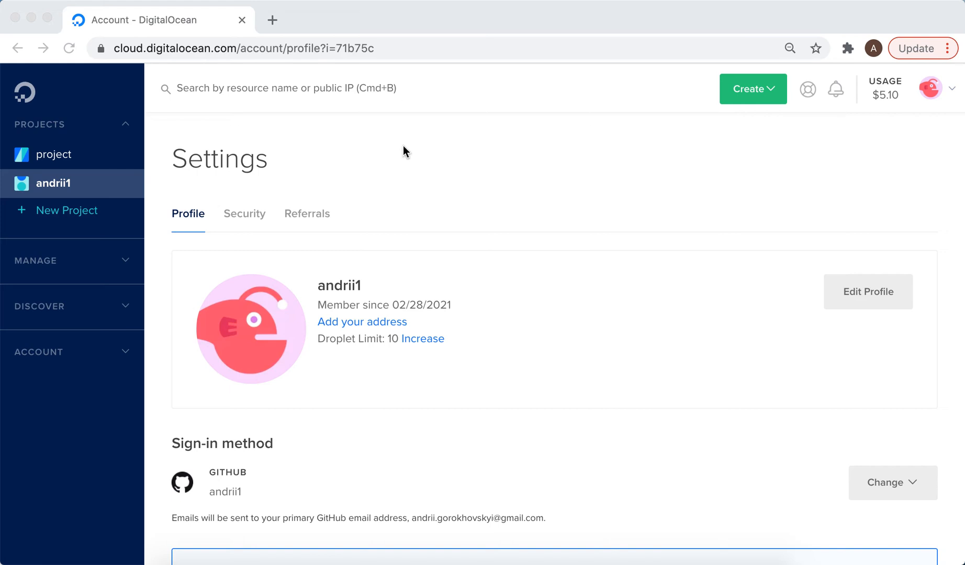
mouse_move(517, 195)
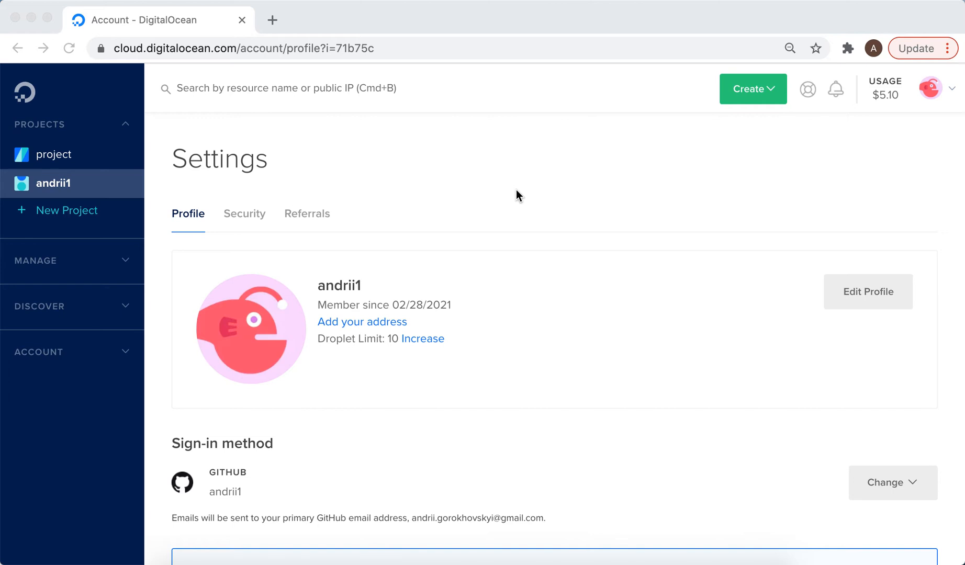
mouse_move(953, 95)
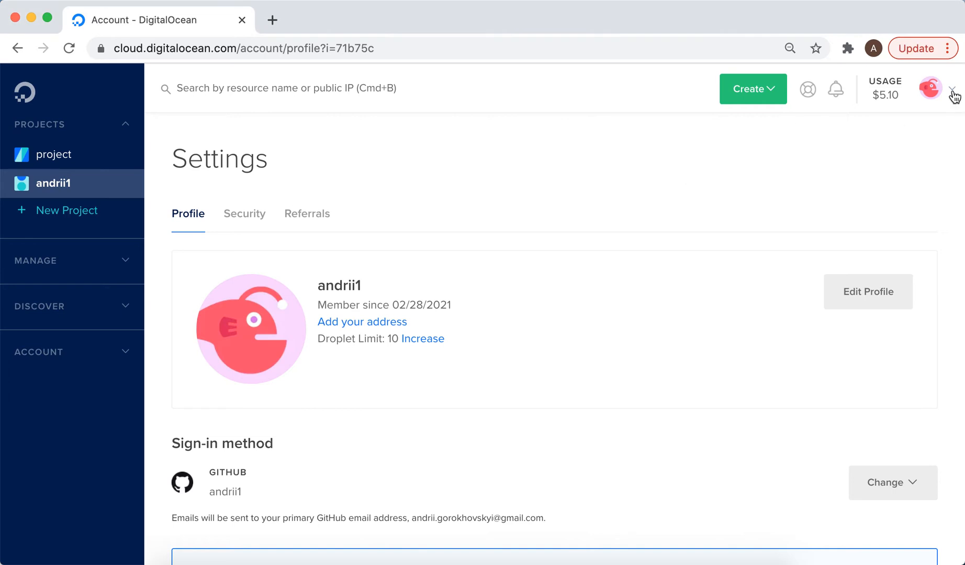
Step: Bring the Deactivate account section of the Profile settings page into view
left_click(931, 88)
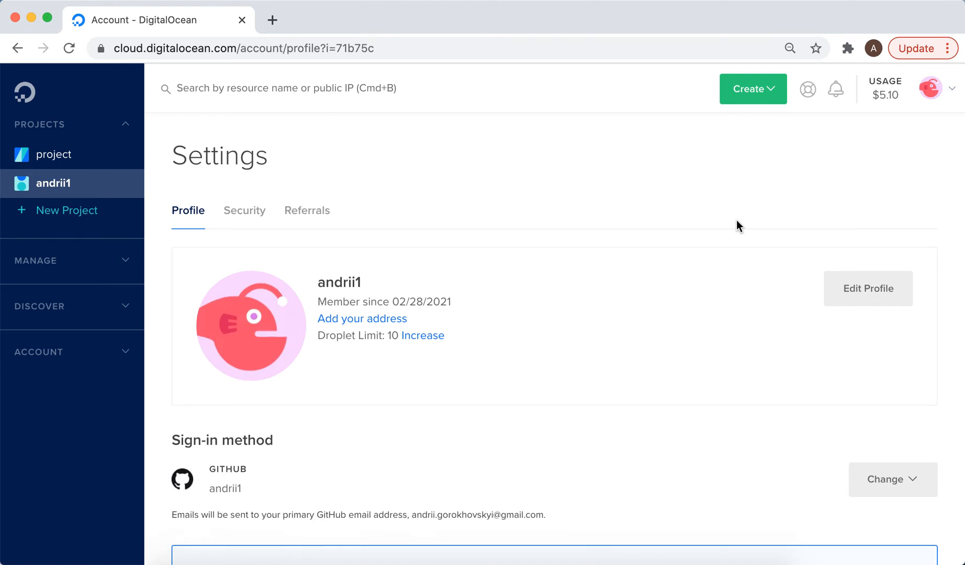
scroll("down", 3)
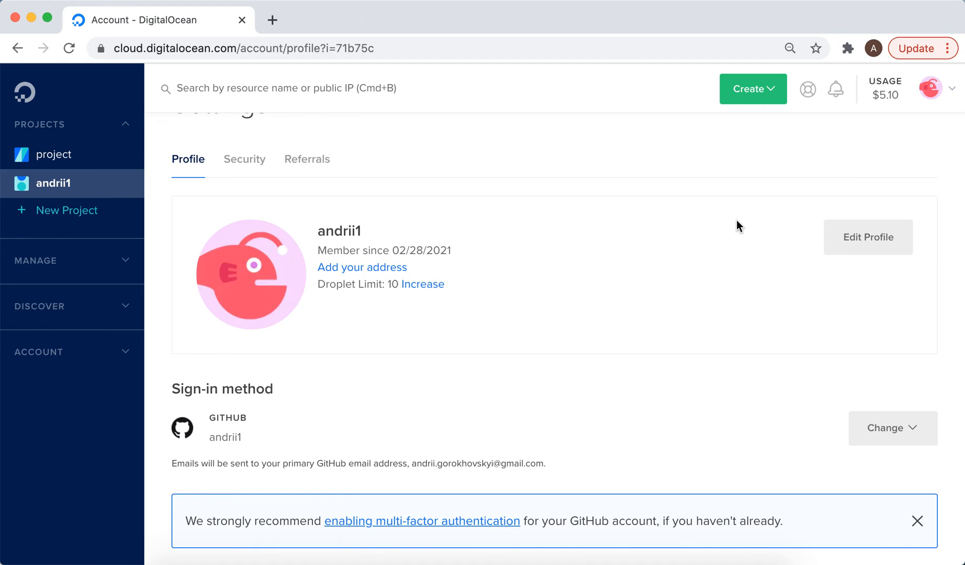
scroll("down", 3)
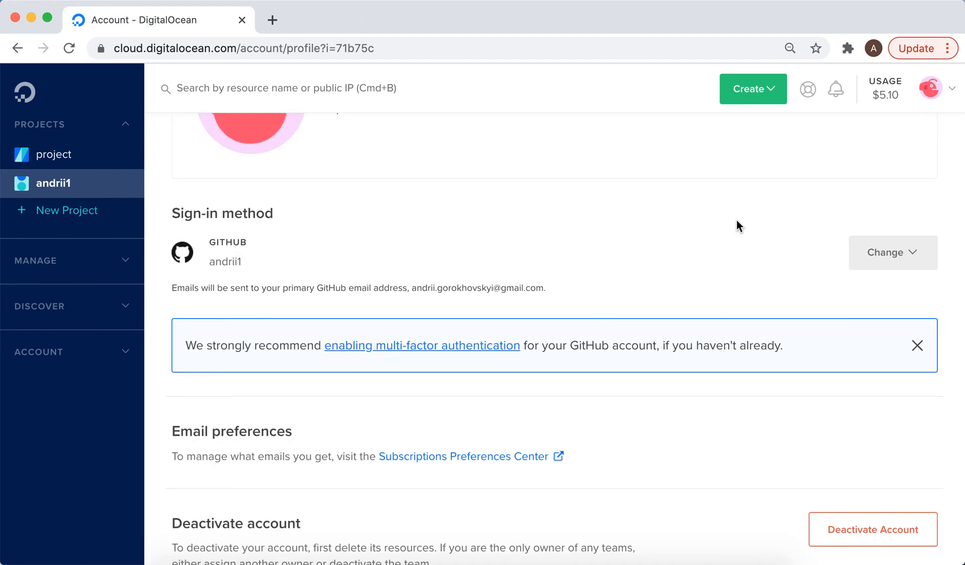
scroll("down", 3)
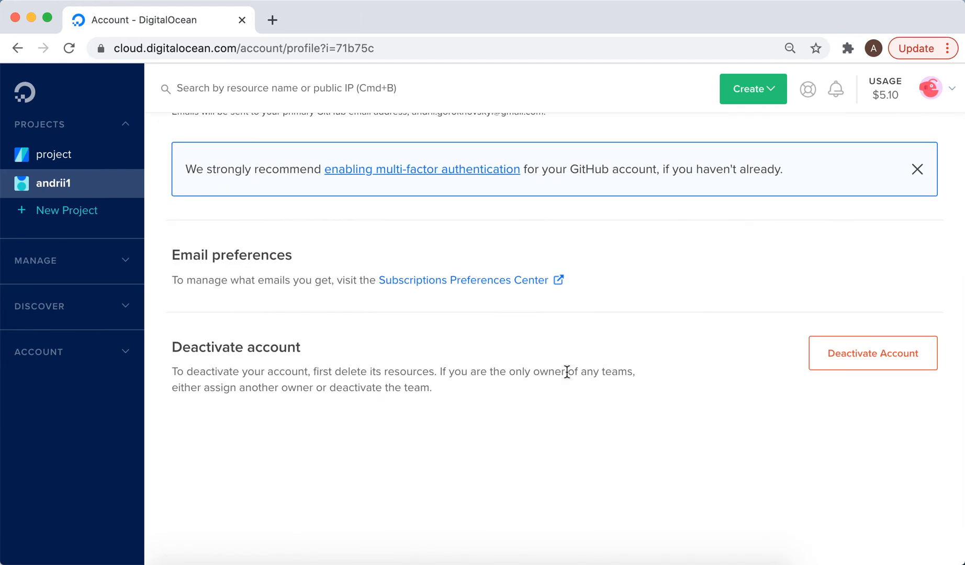
mouse_move(872, 353)
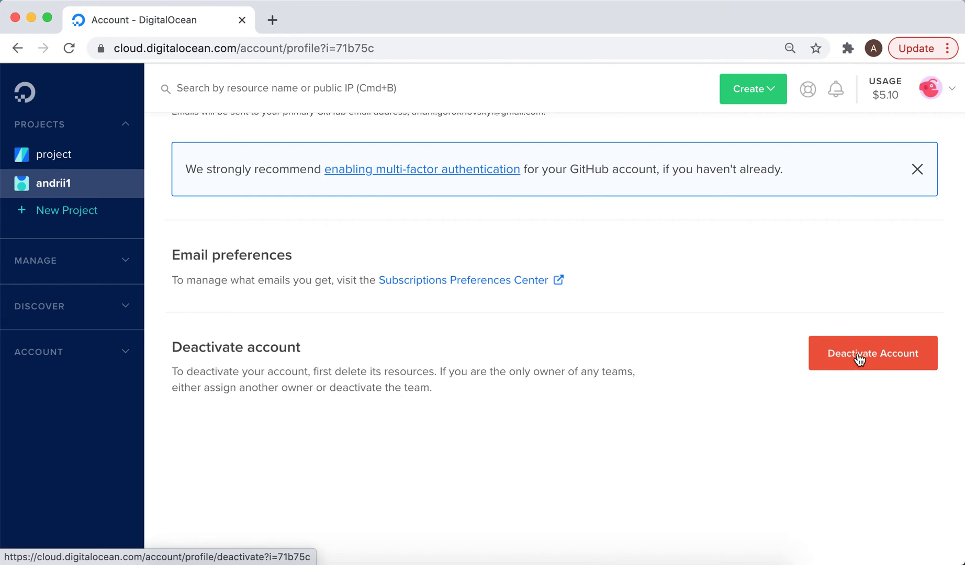
mouse_move(109, 147)
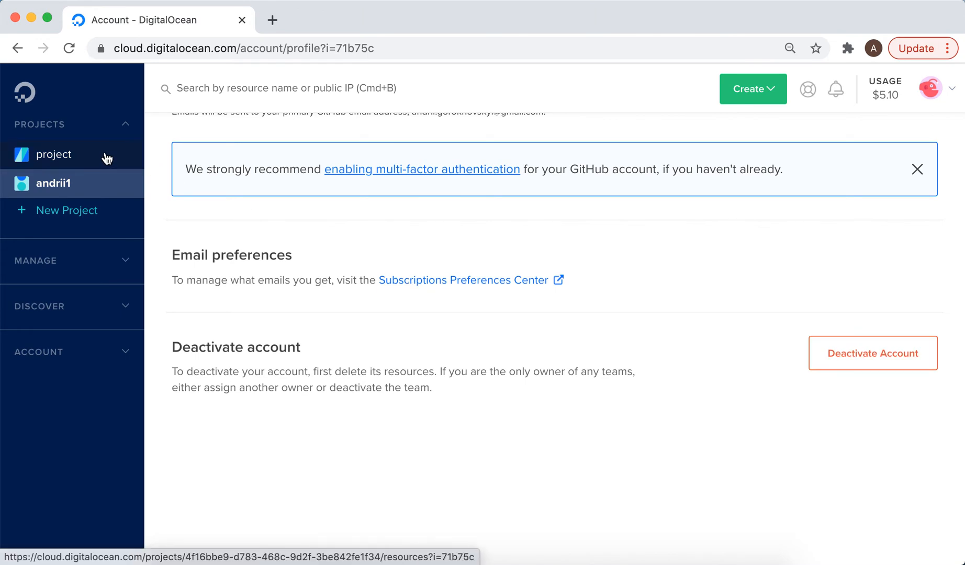
mouse_move(339, 268)
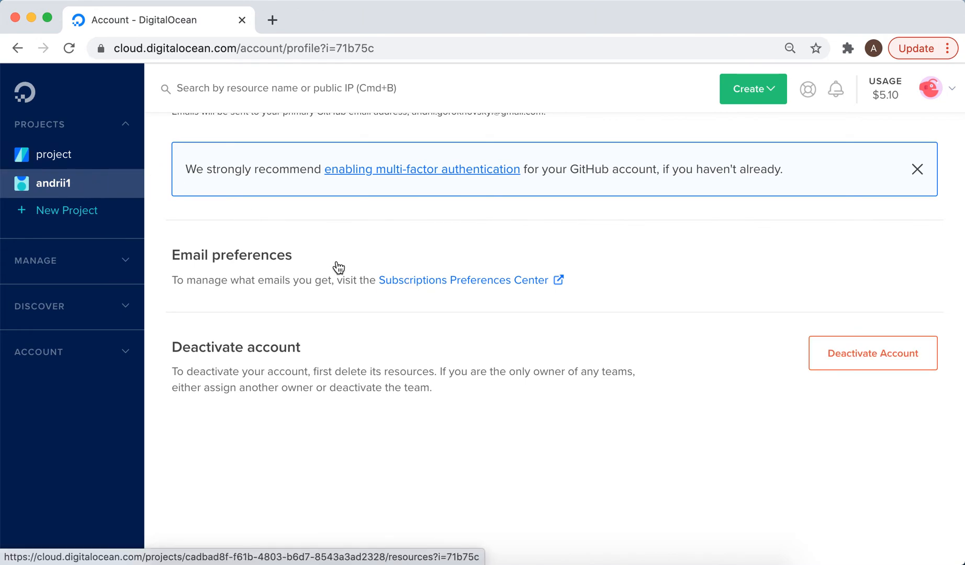
Step: Start account deactivation and bring up link options for 'destroy all active resources'
left_click(872, 353)
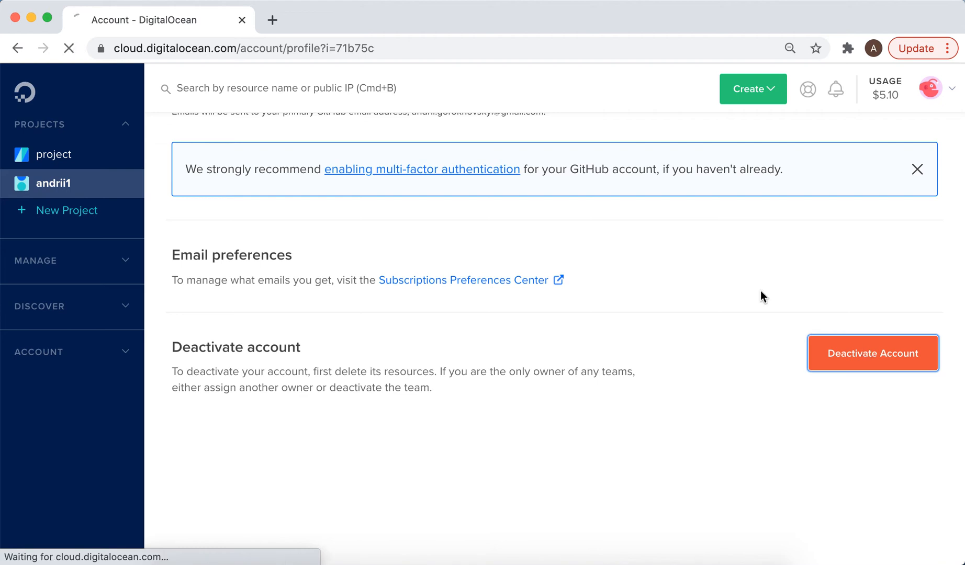
left_click(872, 353)
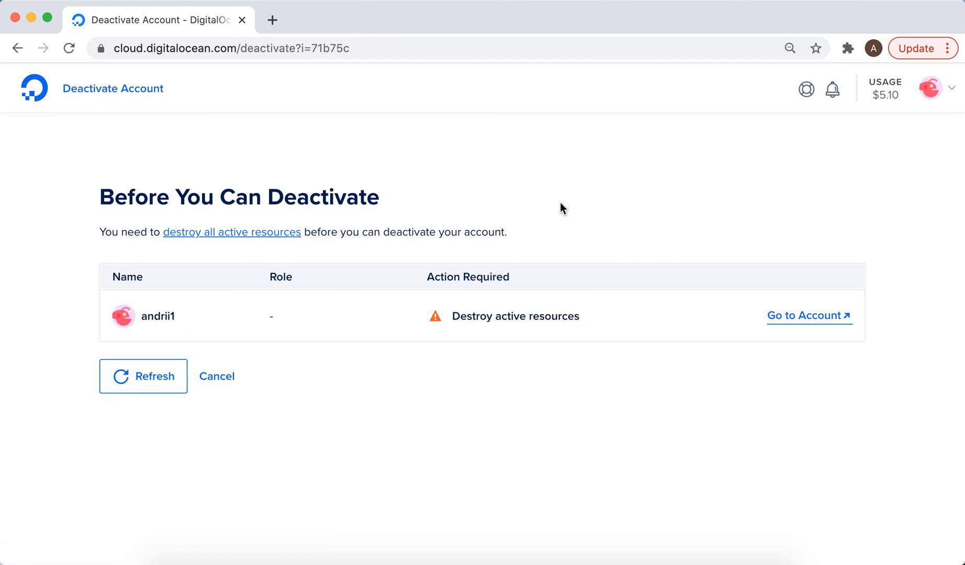
mouse_move(220, 260)
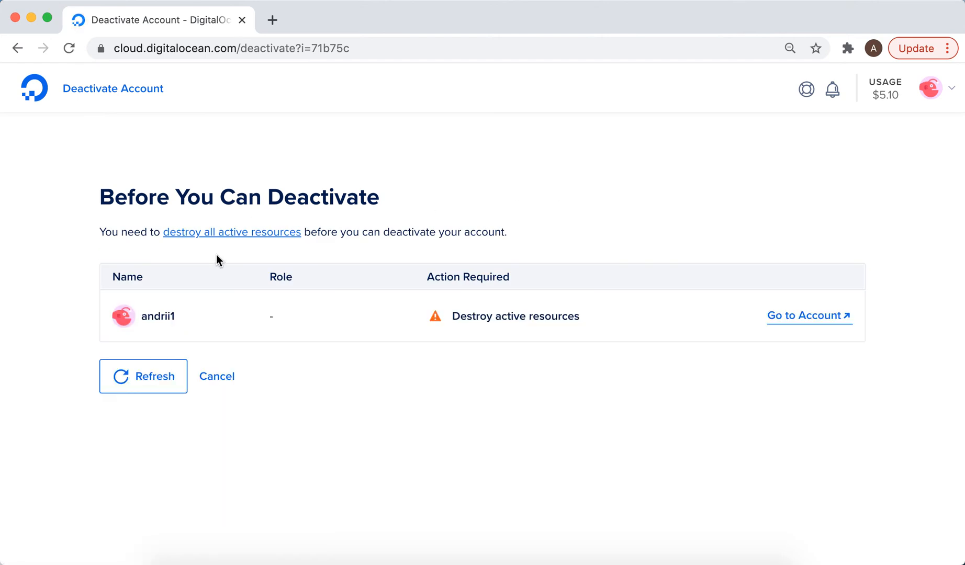
mouse_move(544, 316)
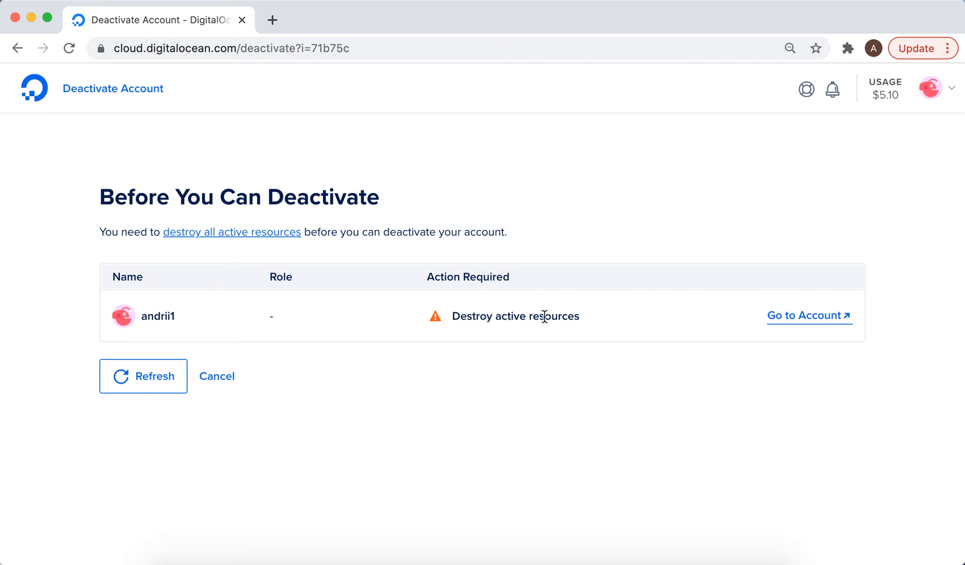
right_click(233, 232)
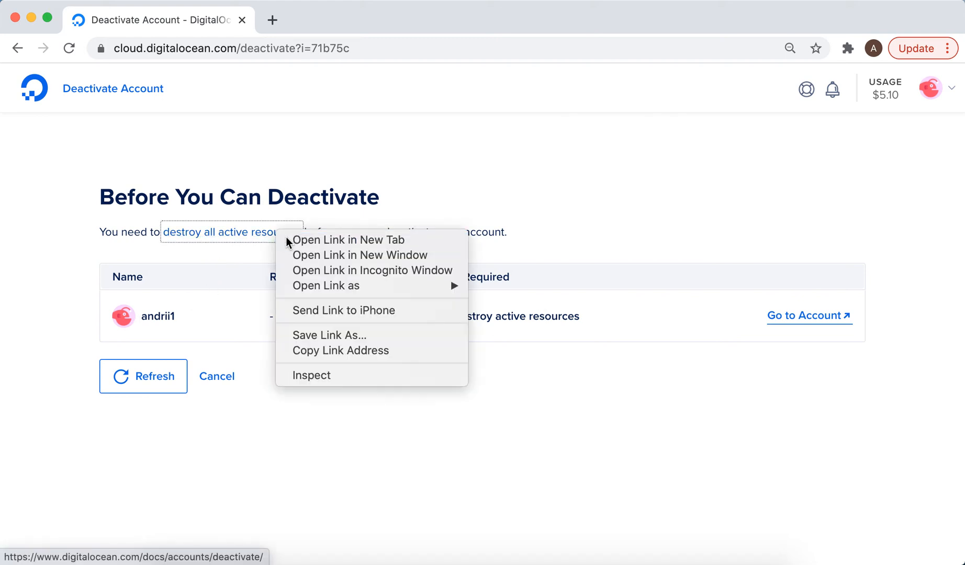
Step: Read the How to Deactivate Accounts docs article through to the data-purge notes and survey link
left_click(348, 240)
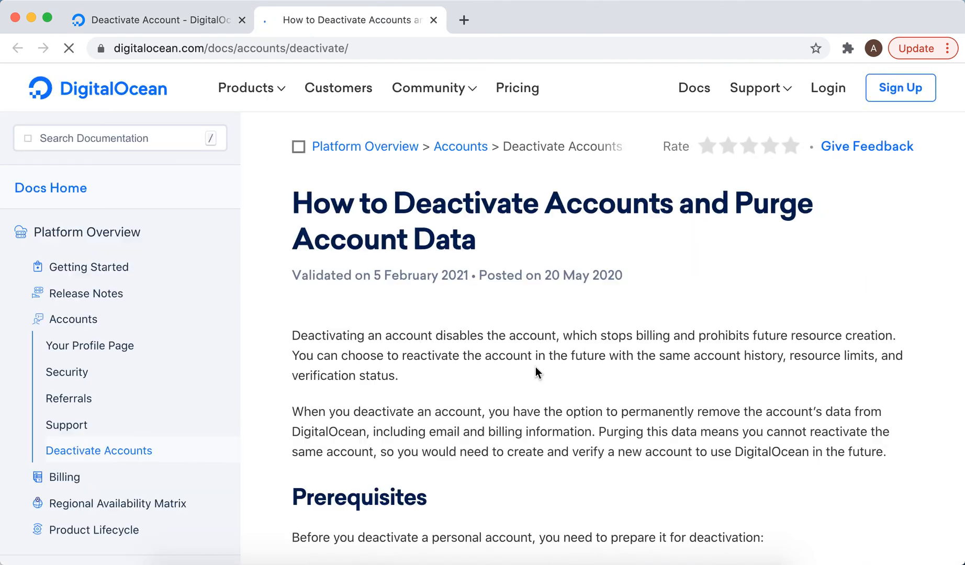
scroll("down", 3)
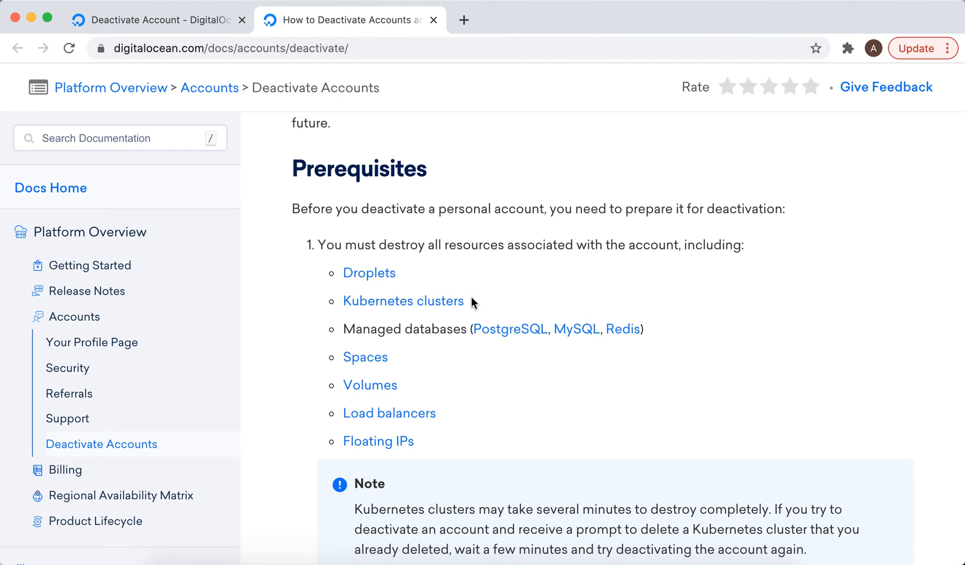
mouse_move(480, 417)
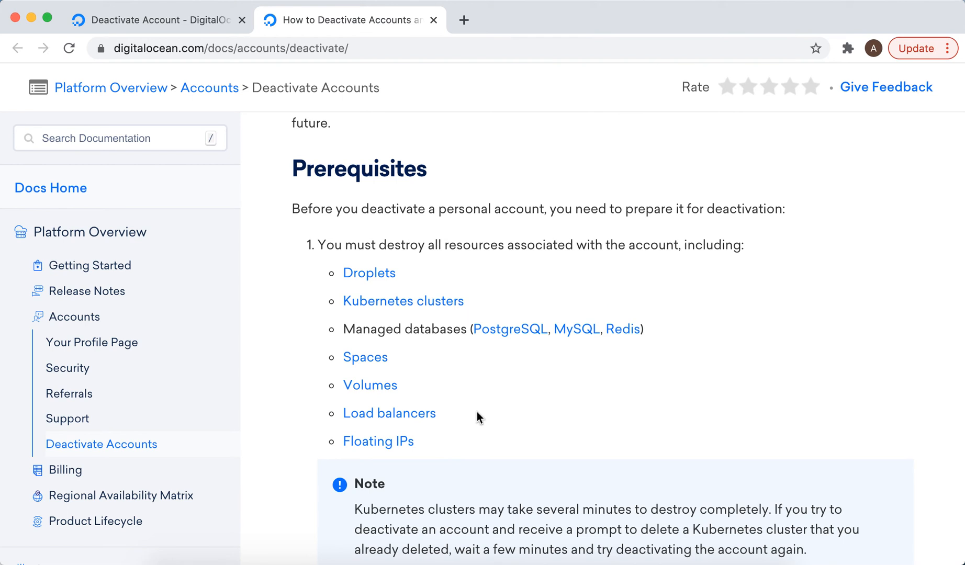
scroll("down", 3)
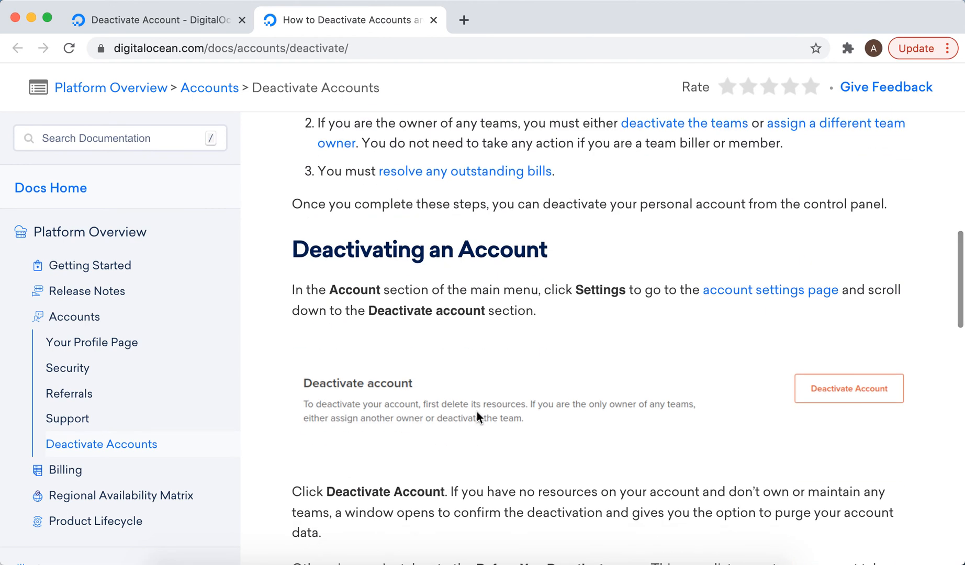
scroll("down", 3)
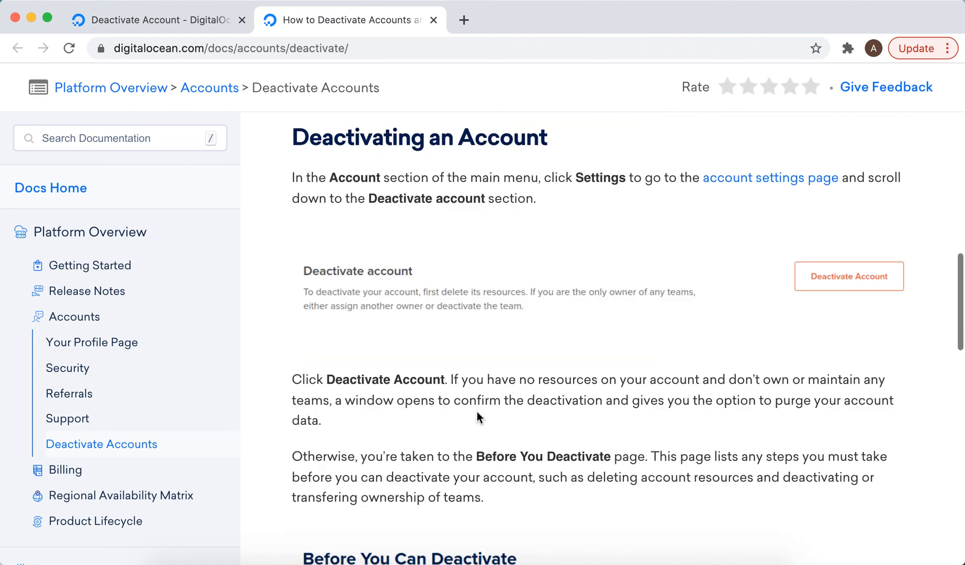
scroll("down", 3)
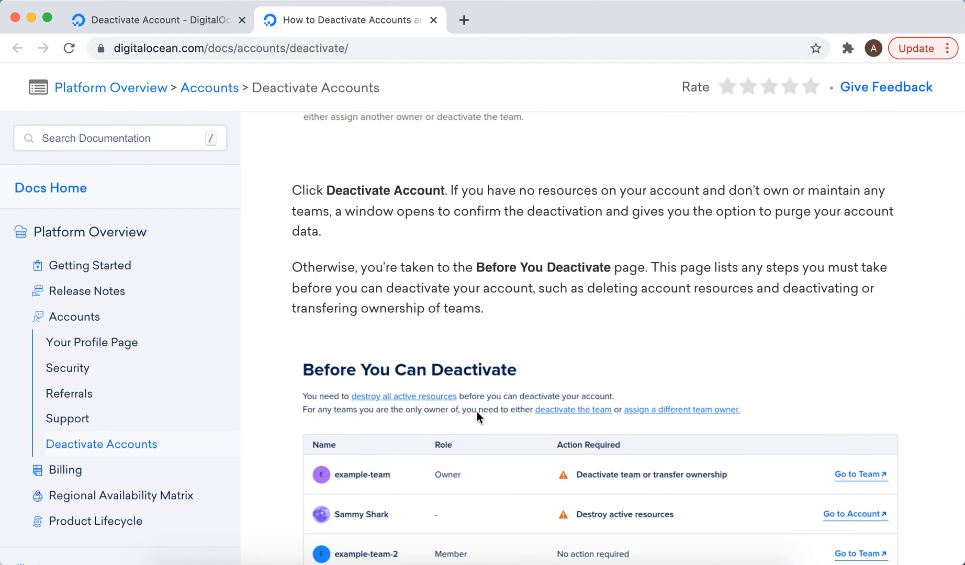
scroll("down", 3)
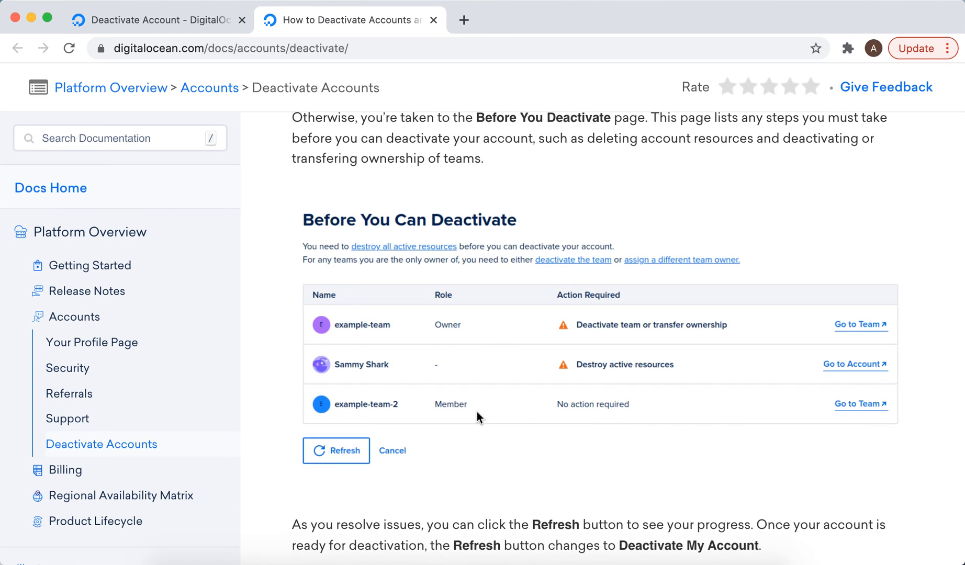
mouse_move(497, 405)
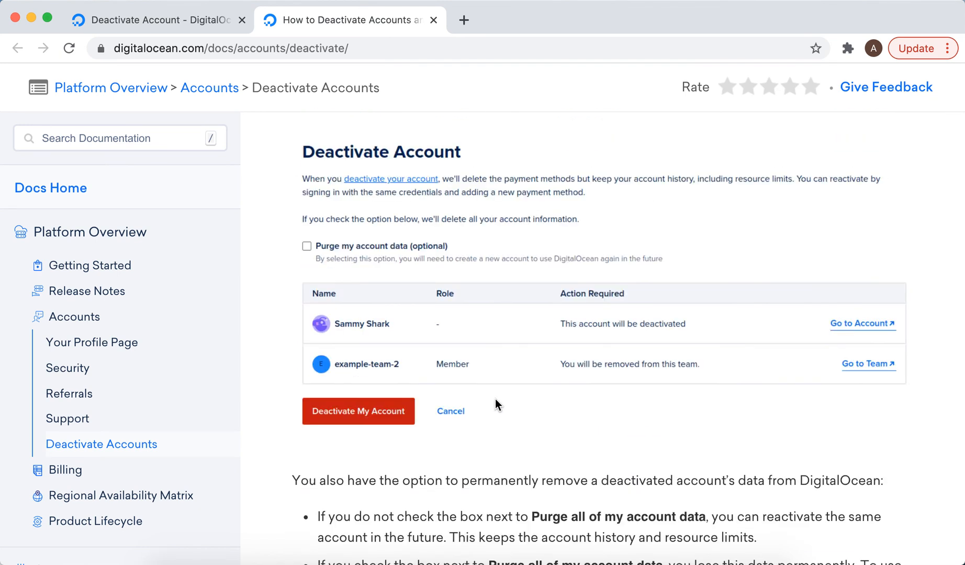
mouse_move(451, 279)
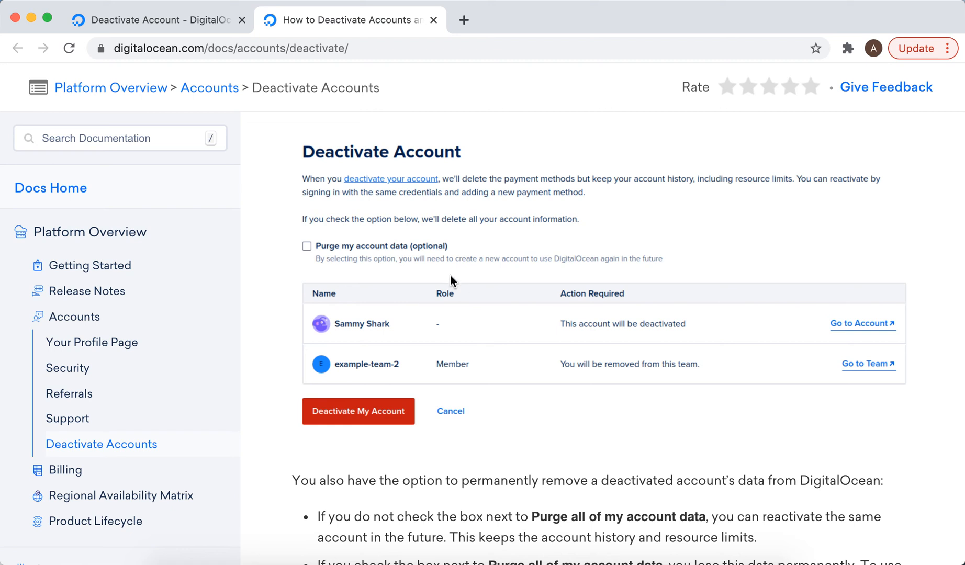
scroll("down", 3)
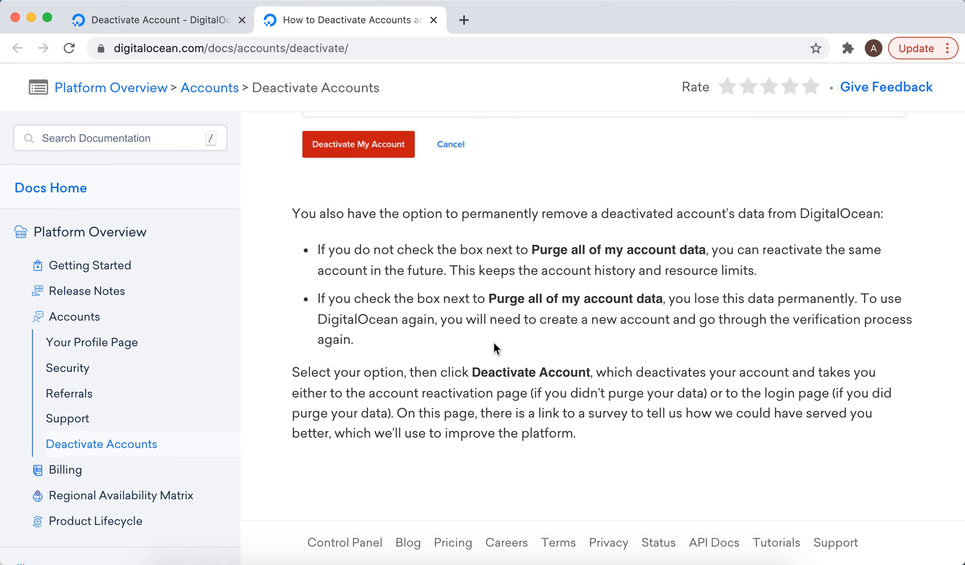
mouse_move(530, 386)
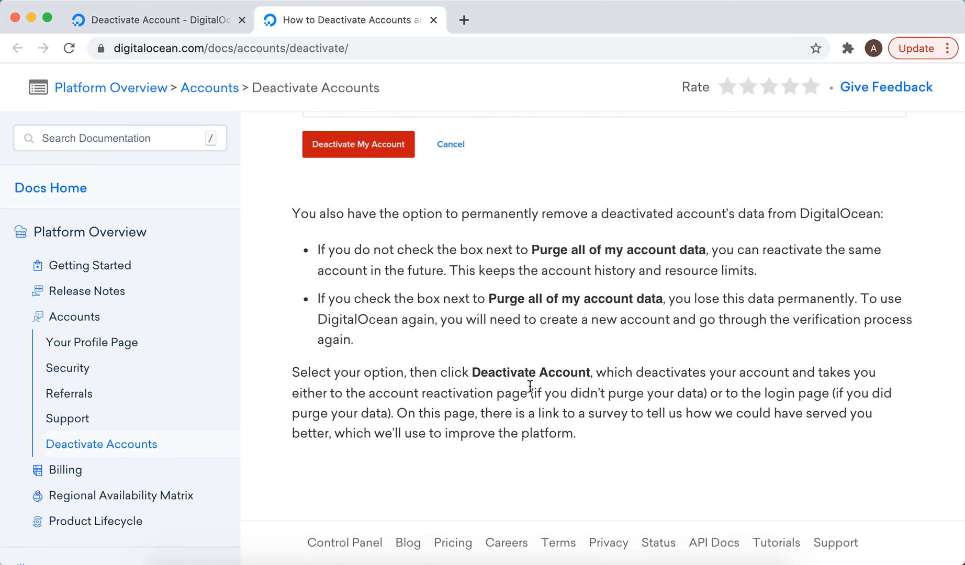
mouse_move(527, 404)
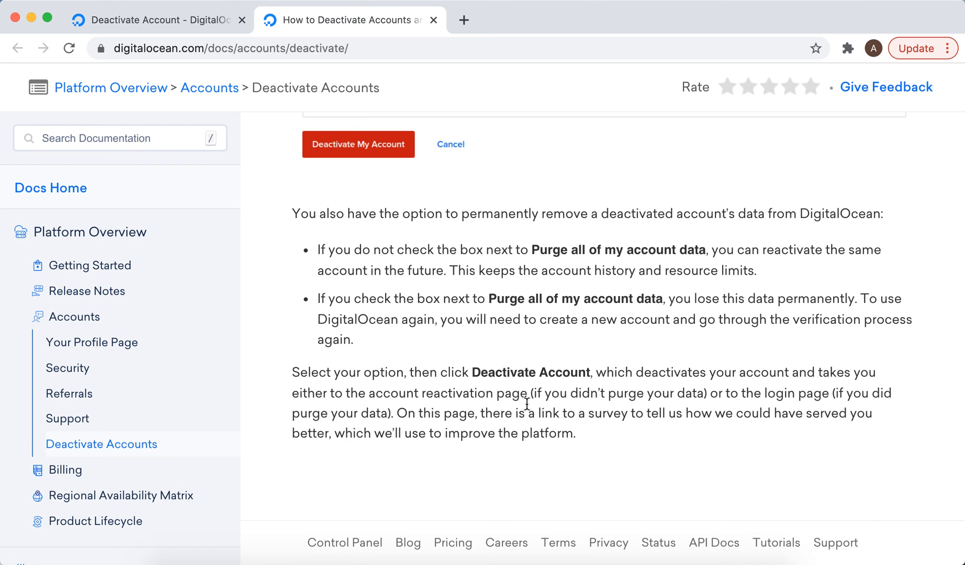
mouse_move(480, 409)
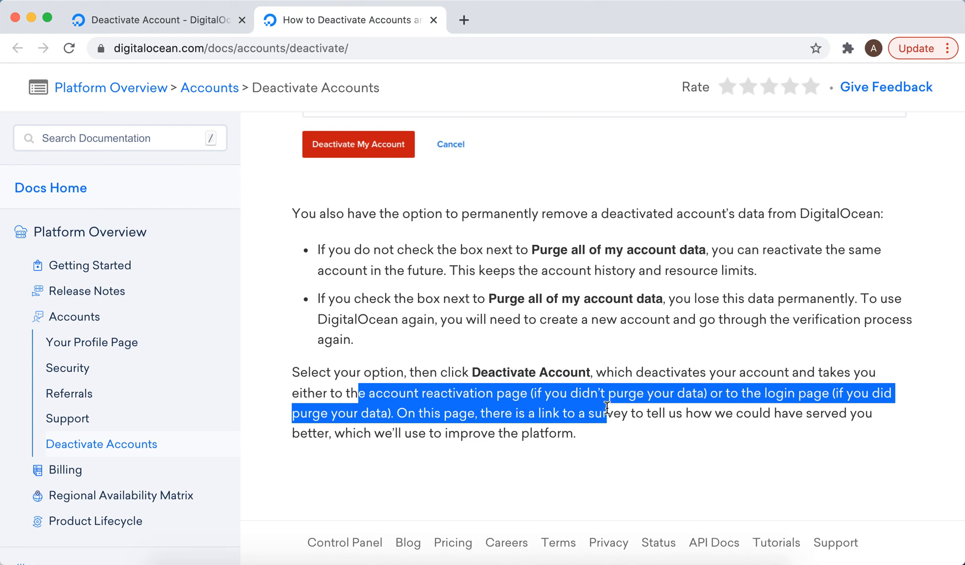
left_click(599, 417)
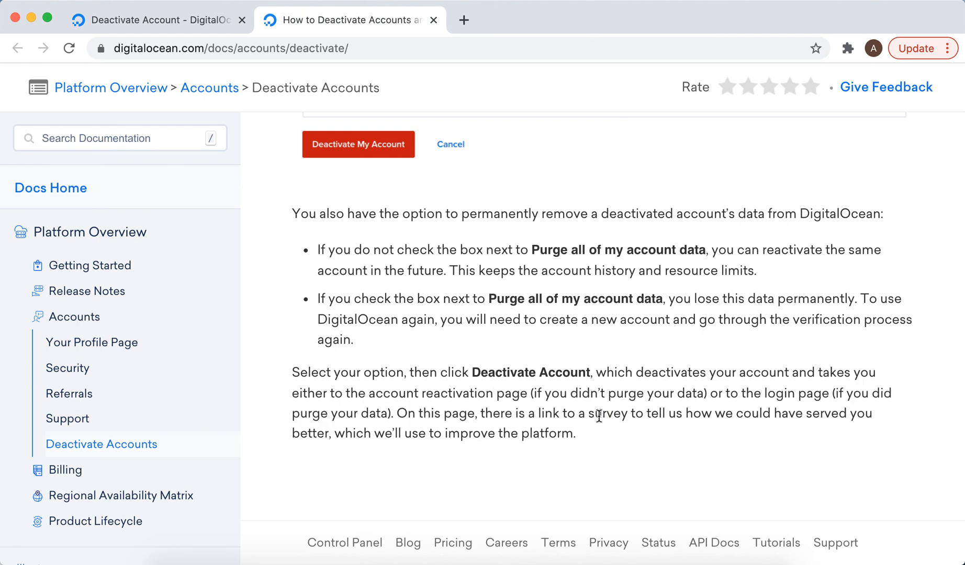
Step: Return to the control panel's account settings and select a project from the sidebar
scroll("up", 3)
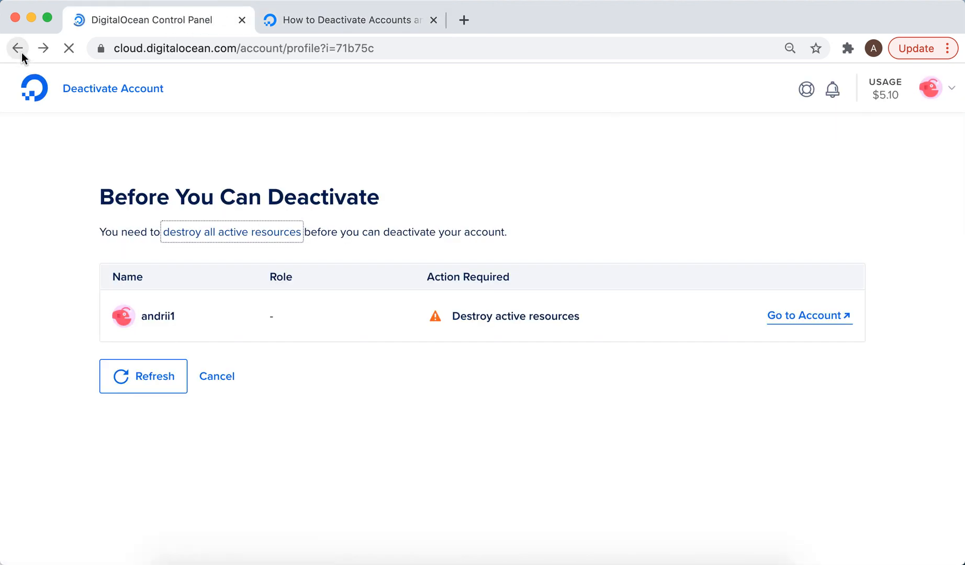
left_click(16, 48)
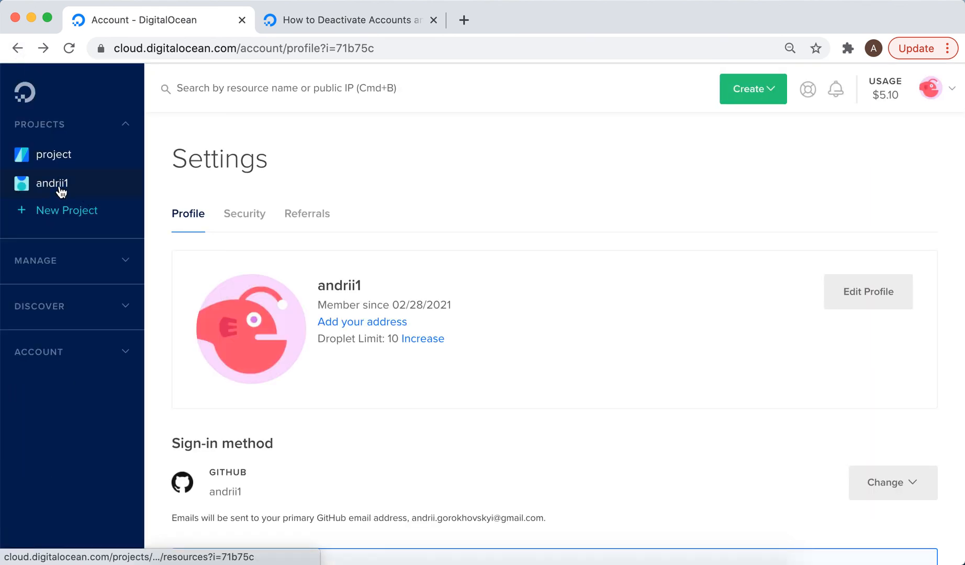
left_click(53, 183)
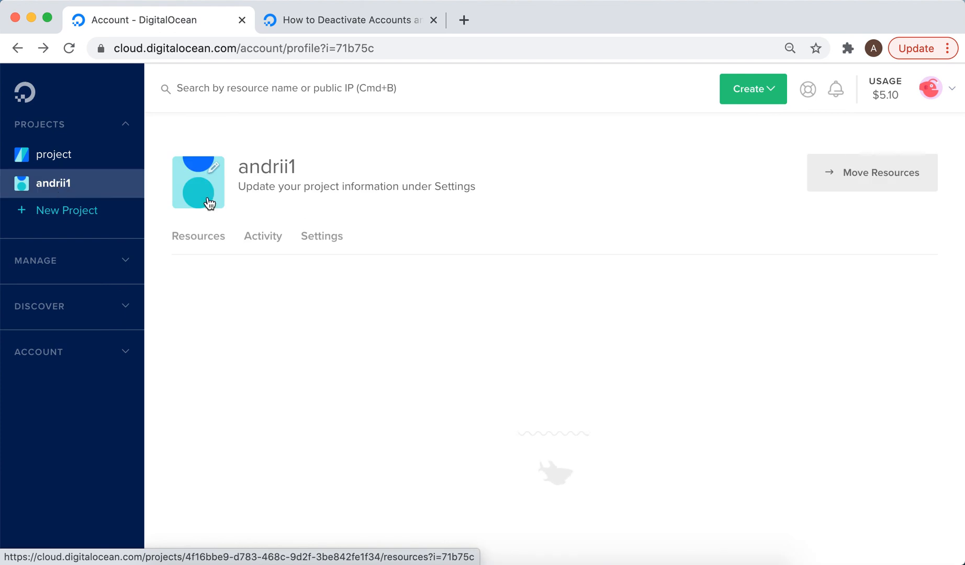
Step: View the project's Settings section down to the Delete project option and back
left_click(320, 236)
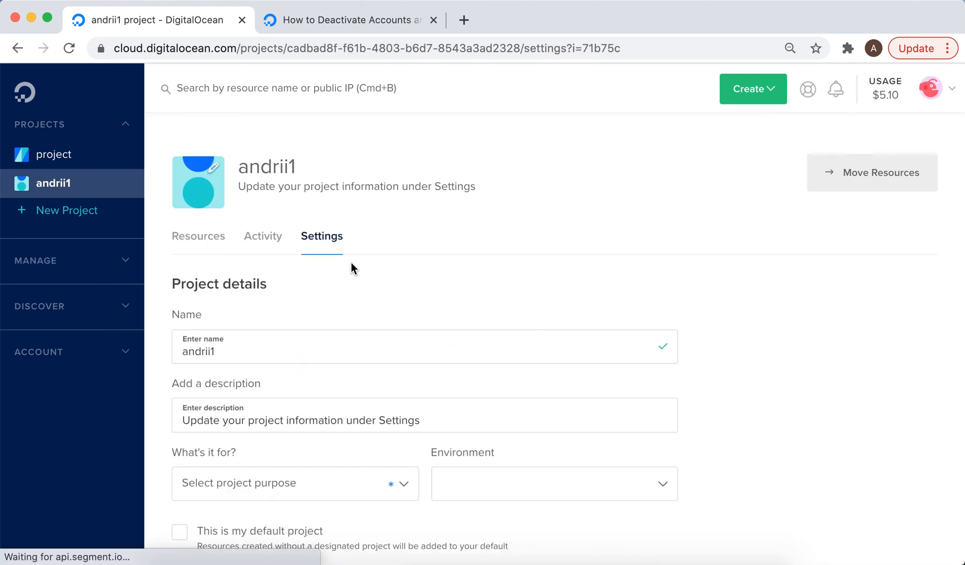
scroll("down", 3)
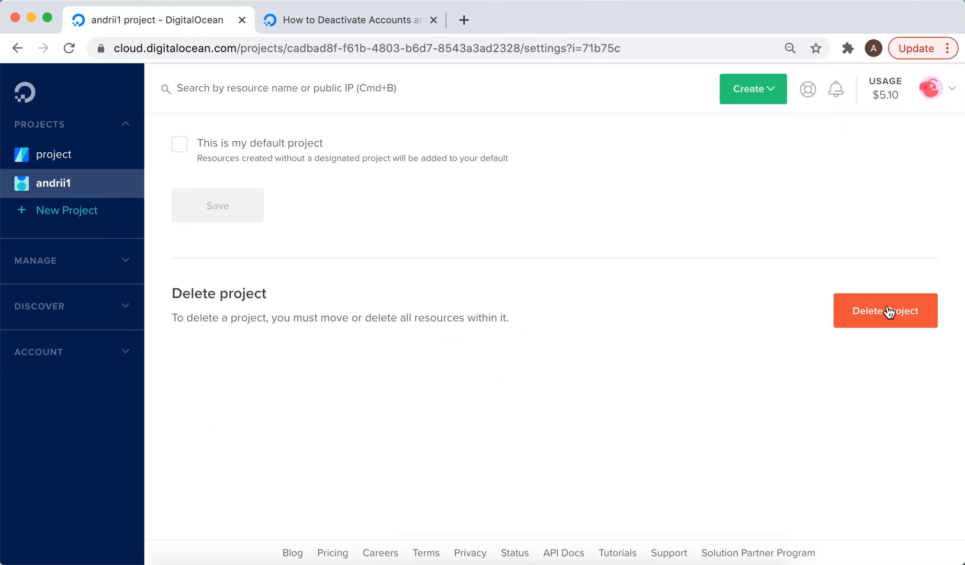
scroll("up", 3)
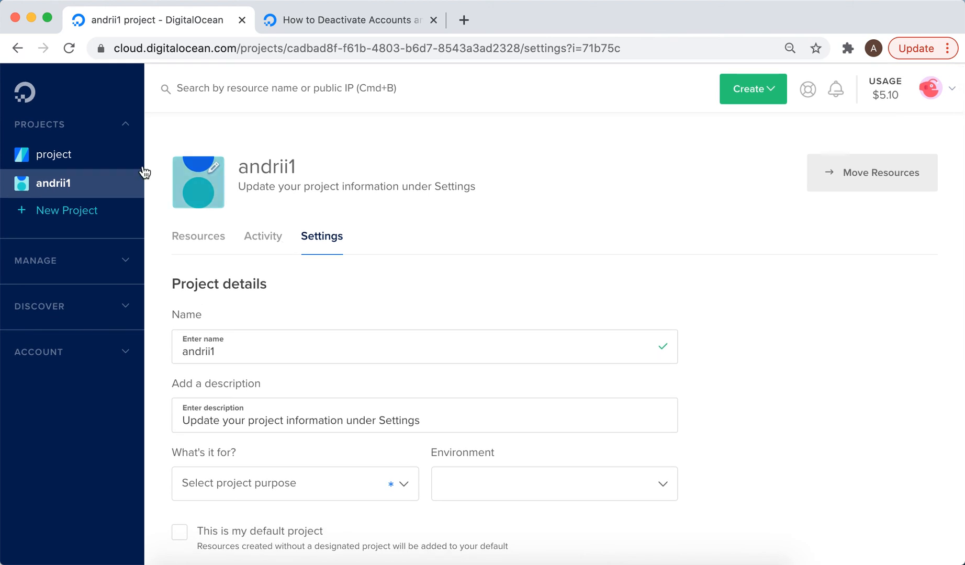
mouse_move(295, 190)
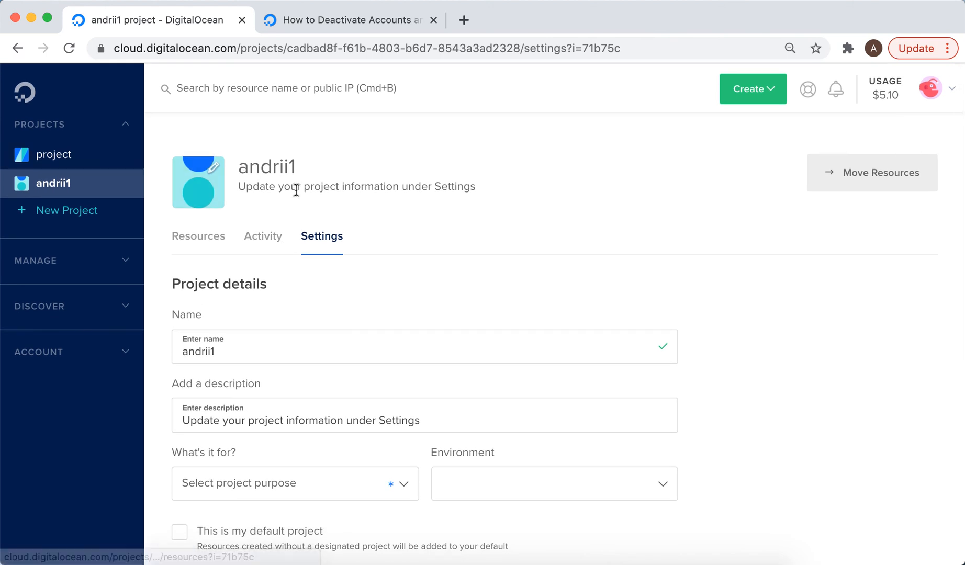
mouse_move(368, 226)
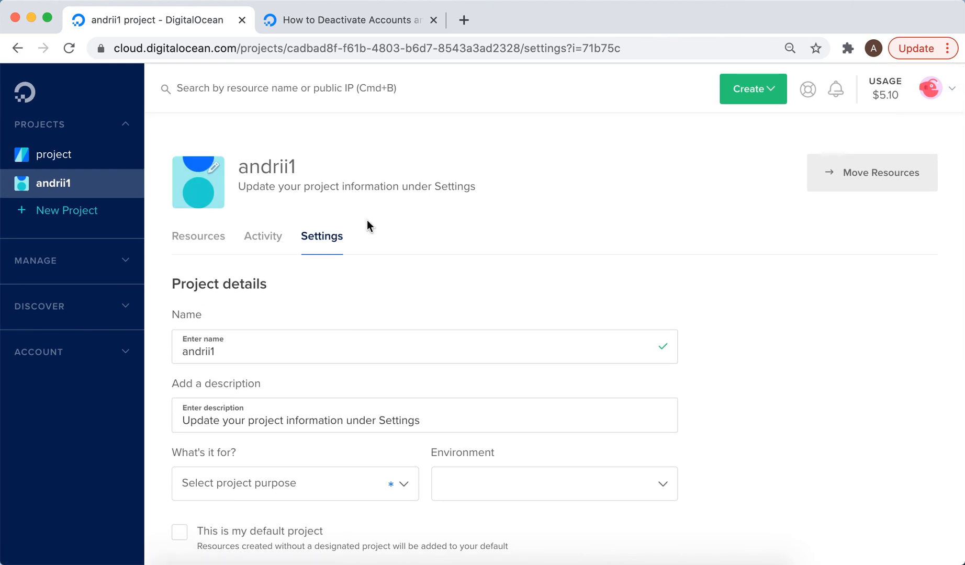